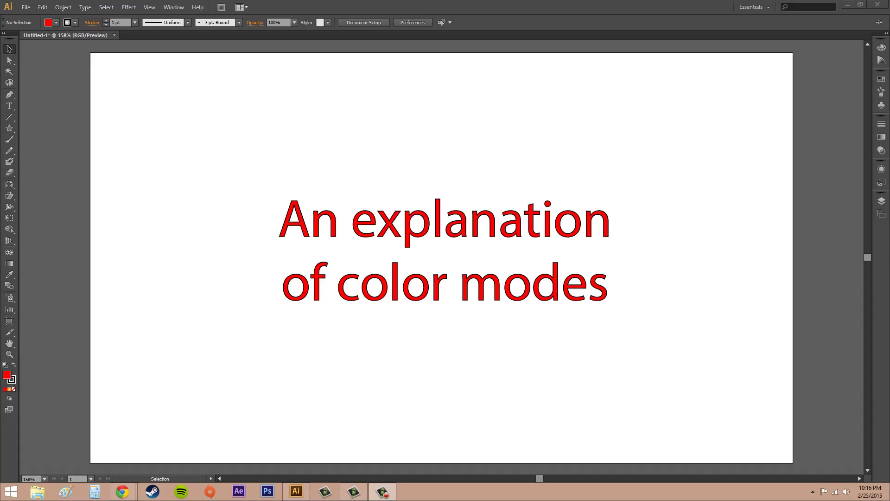
{"action": "mouse_move", "coordinate": [738, 351]}
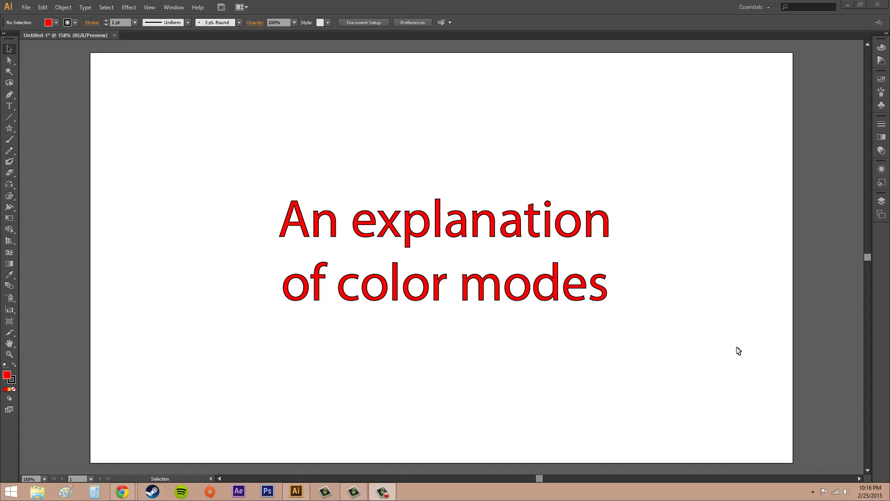
{"action": "mouse_move", "coordinate": [599, 381]}
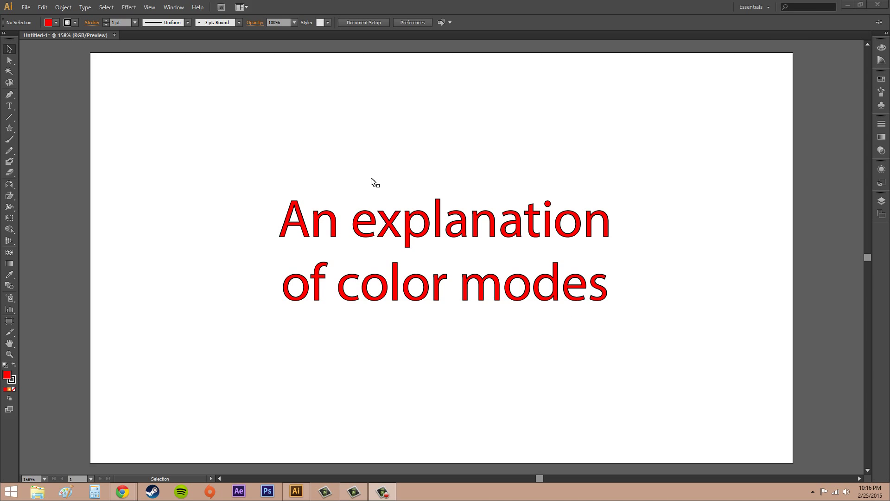
{"action": "mouse_move", "coordinate": [695, 268]}
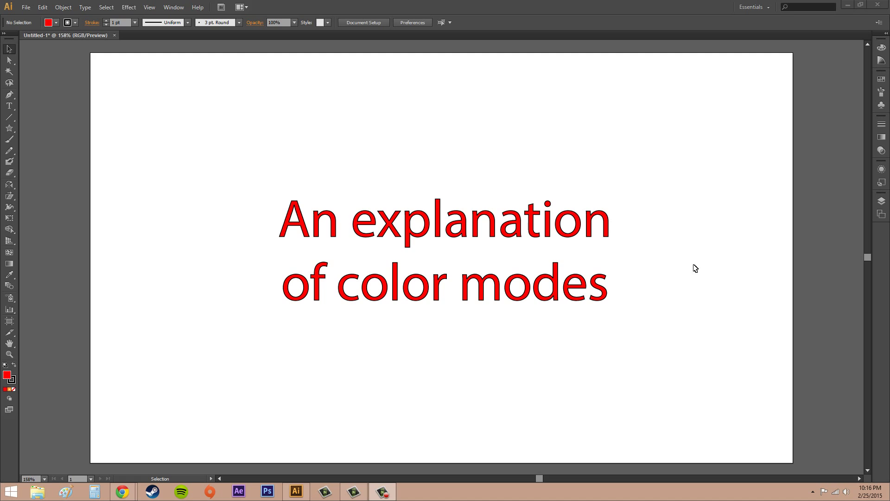
{"action": "mouse_move", "coordinate": [693, 359]}
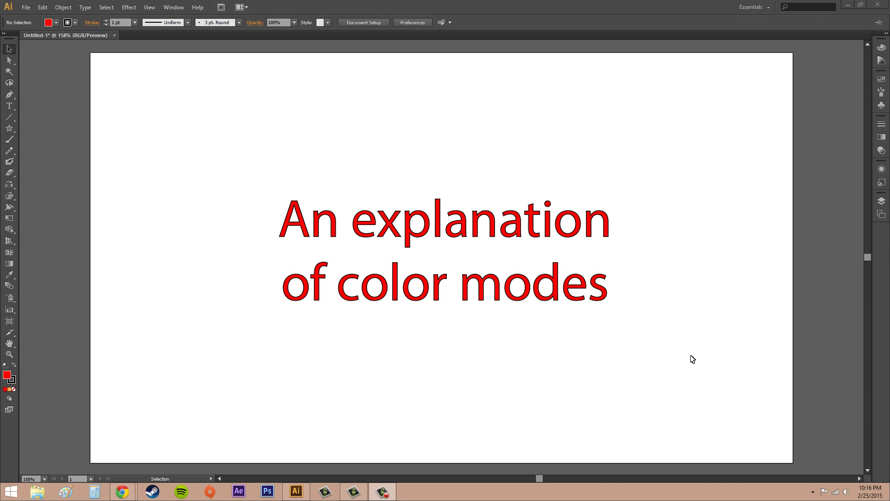
{"action": "mouse_move", "coordinate": [279, 156]}
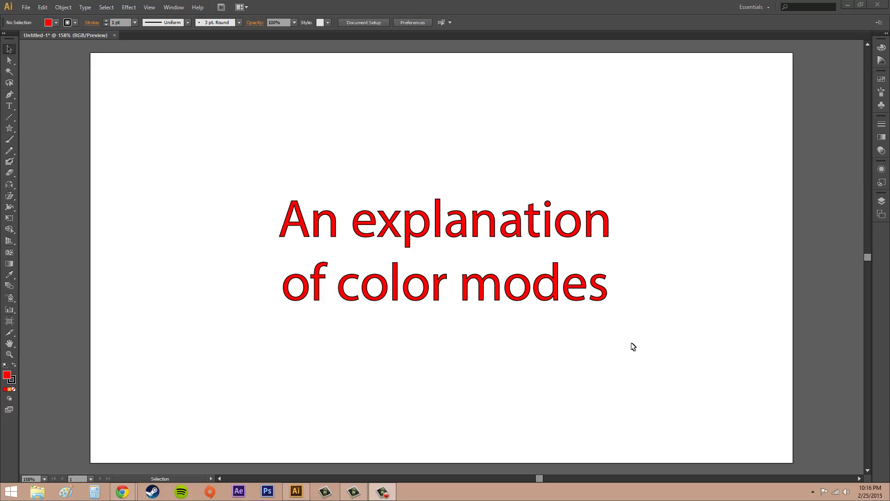
{"action": "mouse_move", "coordinate": [564, 369]}
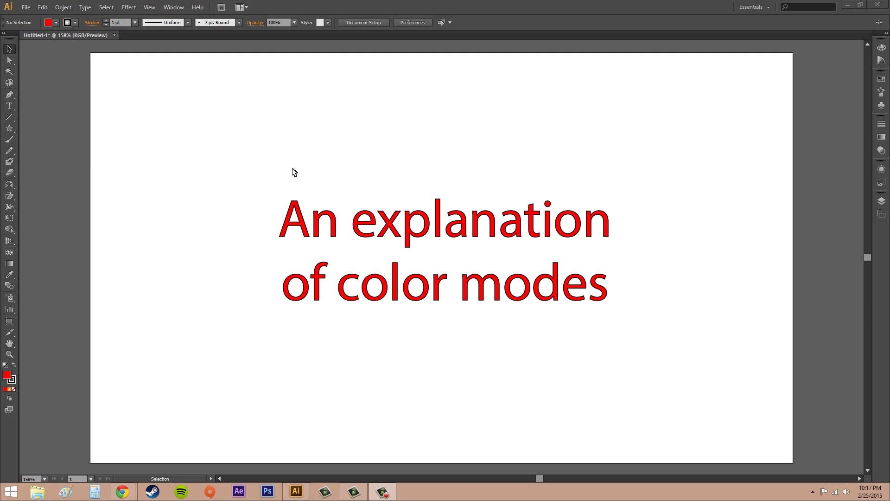
Step: Show the File > Document Color Mode choices, CMYK Color and RGB Color, without picking one
{"action": "left_click", "coordinate": [26, 7]}
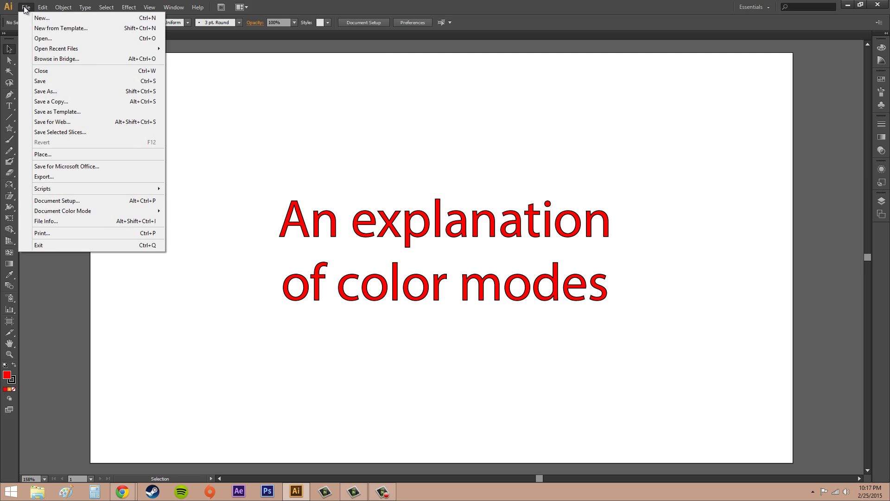
{"action": "mouse_move", "coordinate": [62, 210]}
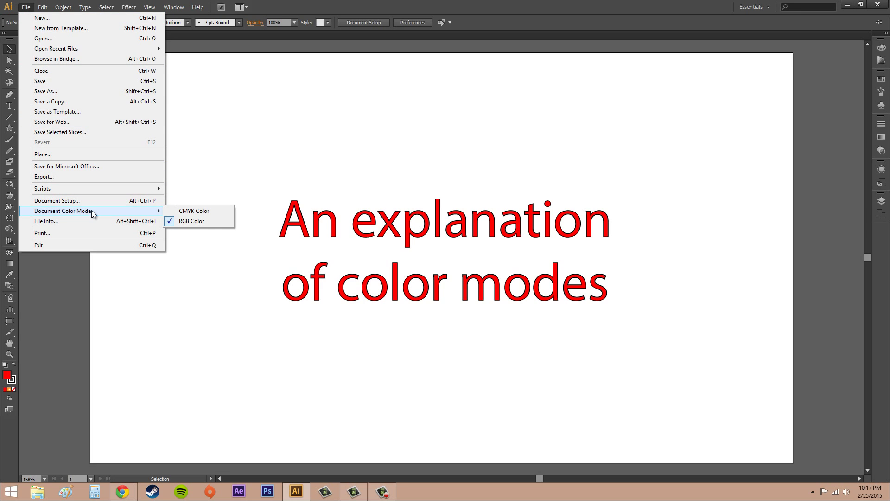
{"action": "mouse_move", "coordinate": [196, 221]}
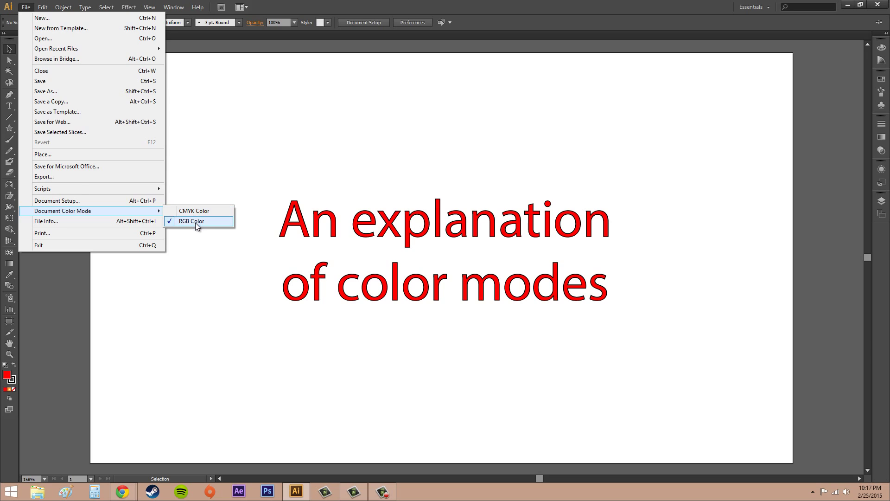
{"action": "mouse_move", "coordinate": [194, 210]}
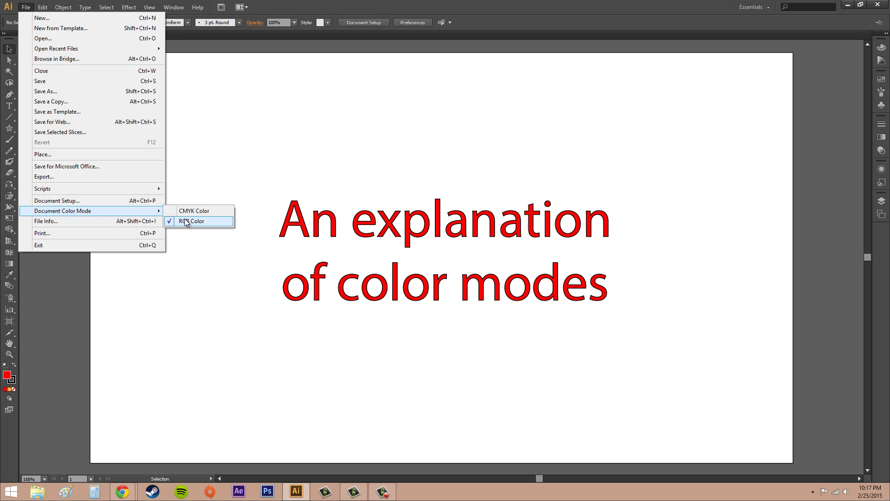
{"action": "mouse_move", "coordinate": [194, 211]}
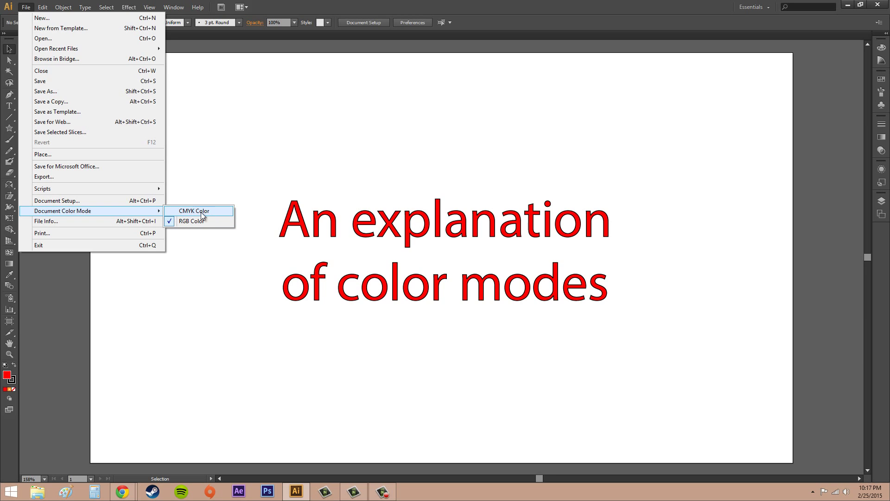
{"action": "mouse_move", "coordinate": [197, 215]}
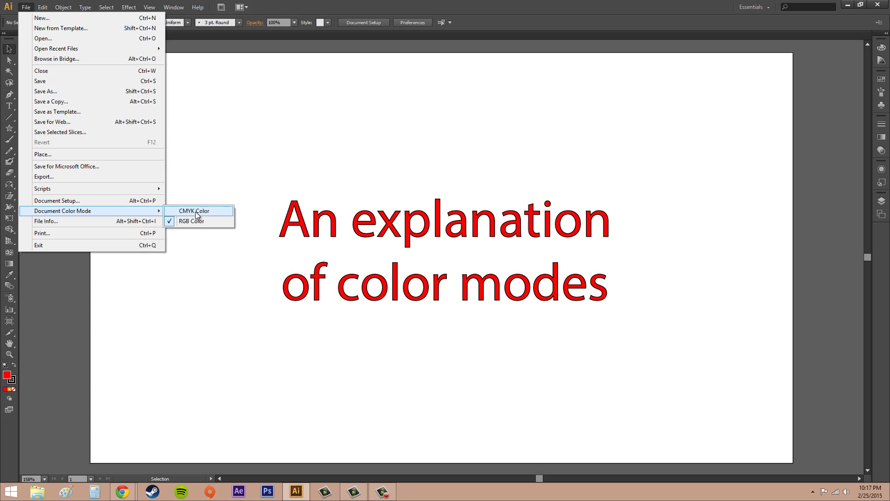
{"action": "mouse_move", "coordinate": [102, 210]}
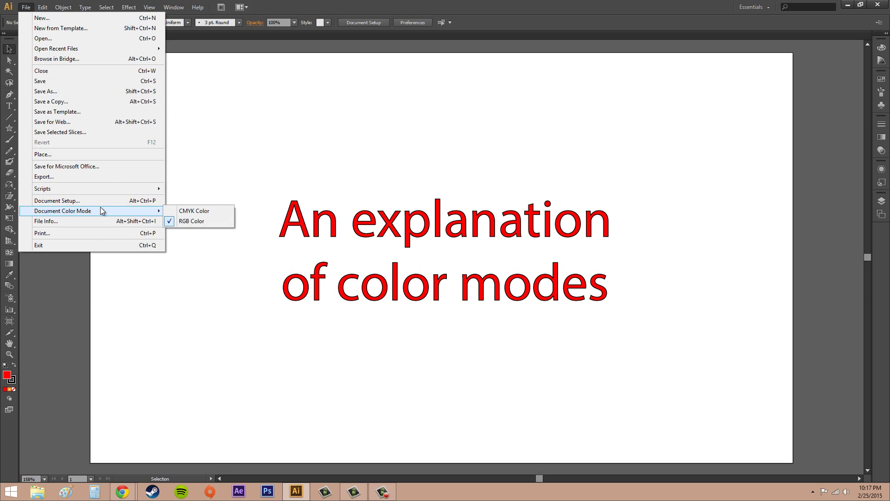
{"action": "mouse_move", "coordinate": [56, 200]}
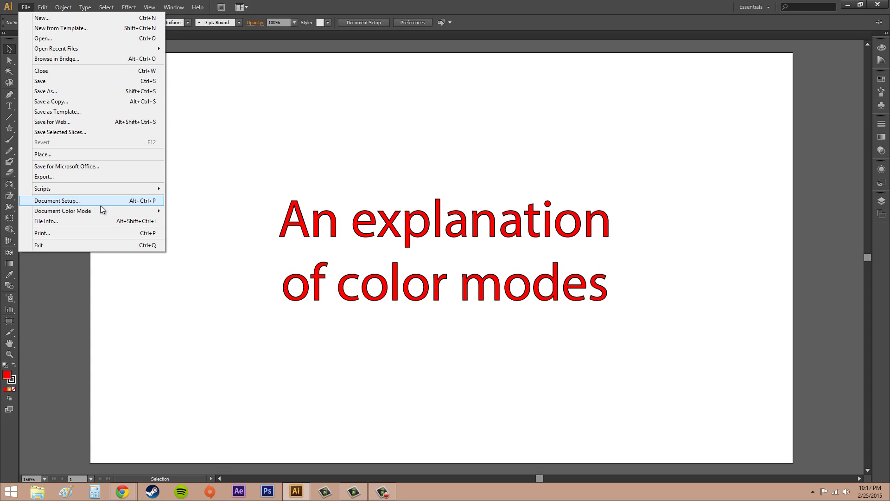
{"action": "mouse_move", "coordinate": [105, 213]}
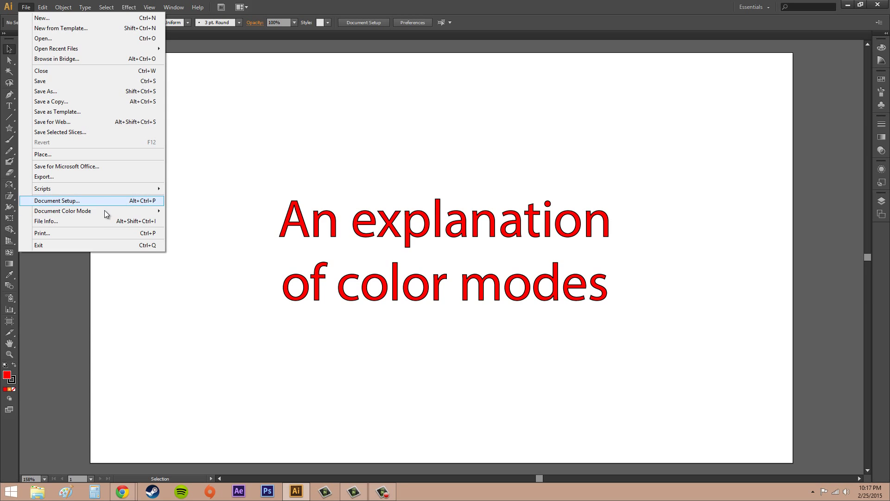
{"action": "mouse_move", "coordinate": [62, 210]}
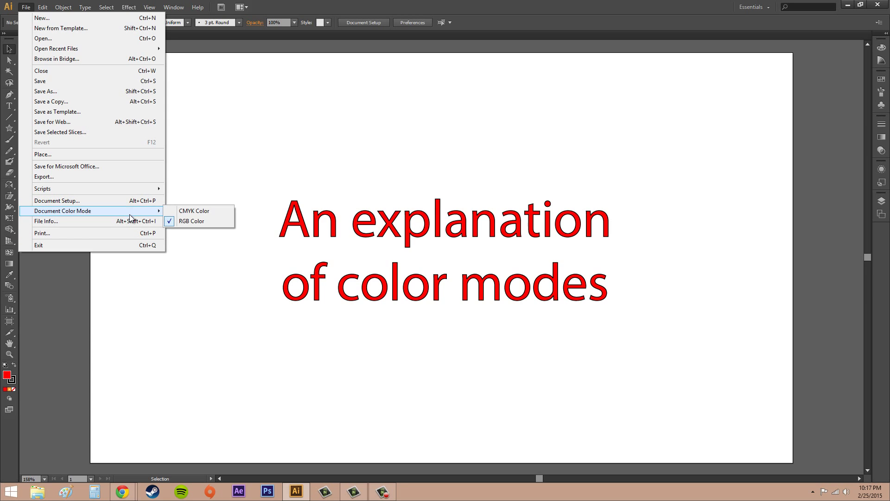
{"action": "mouse_move", "coordinate": [131, 217]}
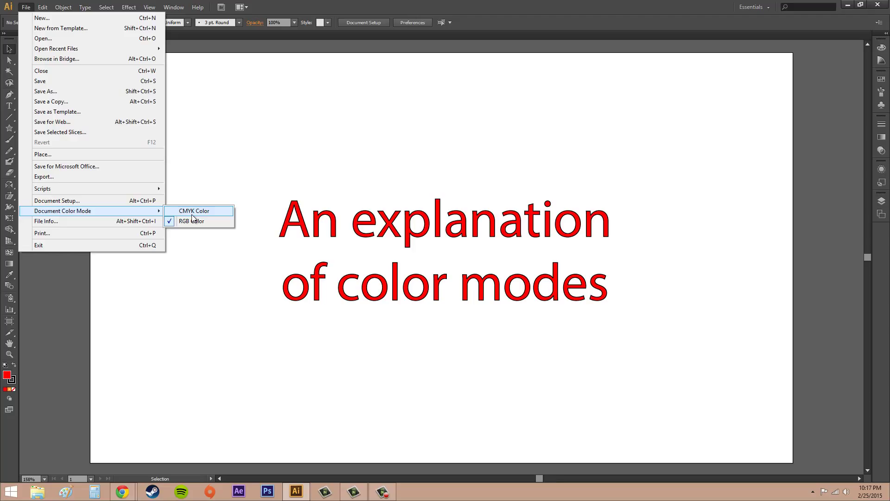
{"action": "mouse_move", "coordinate": [211, 220]}
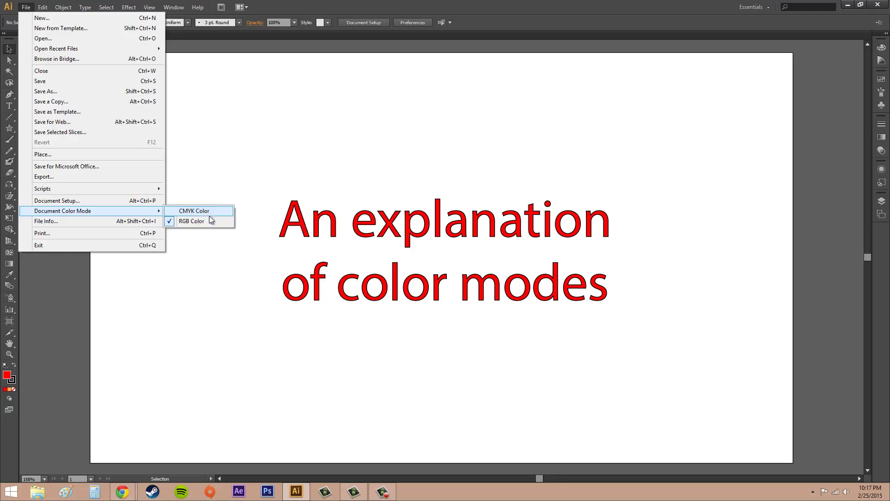
Step: Close the File menu on the canvas, leaving the document in RGB
{"action": "left_click", "coordinate": [192, 221]}
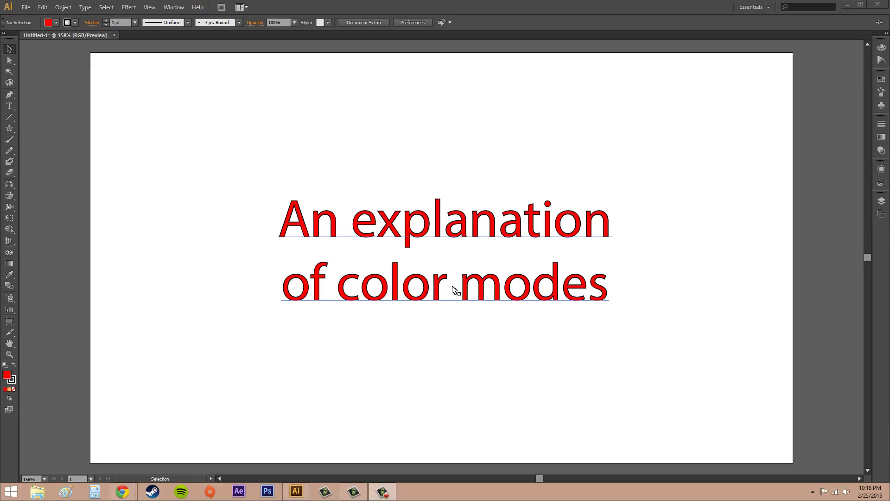
{"action": "mouse_move", "coordinate": [411, 283]}
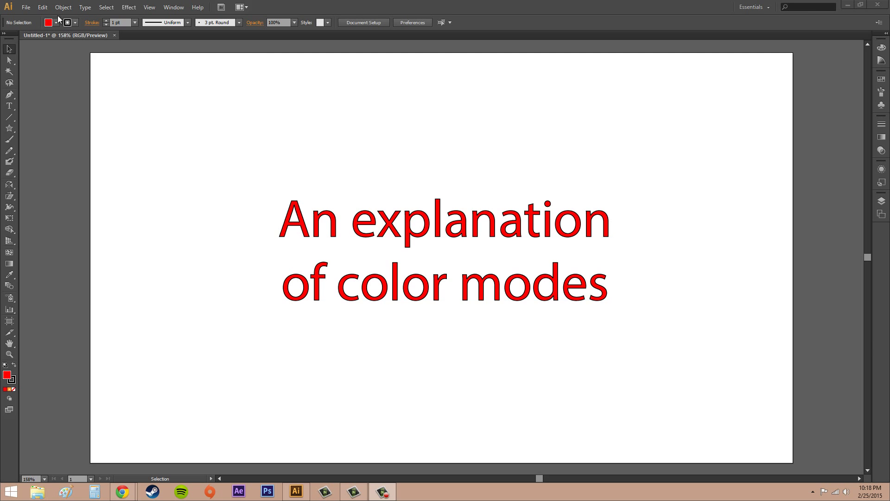
{"action": "mouse_move", "coordinate": [43, 7]}
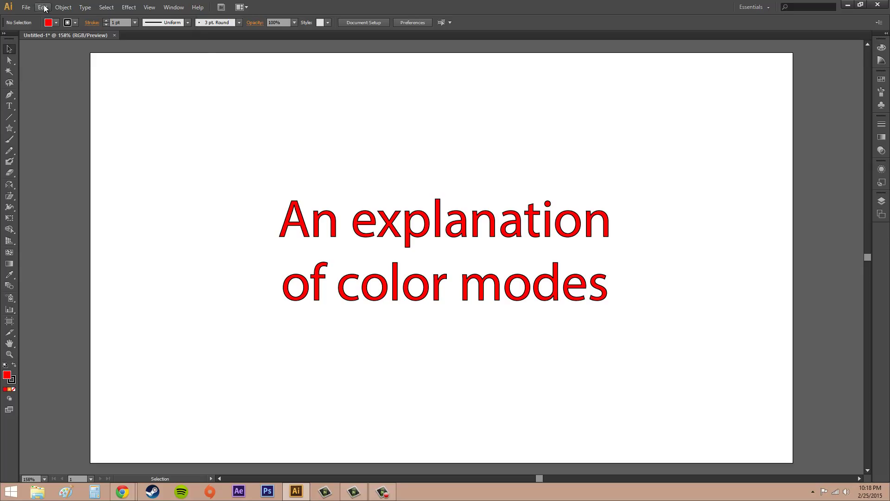
{"action": "mouse_move", "coordinate": [88, 71]}
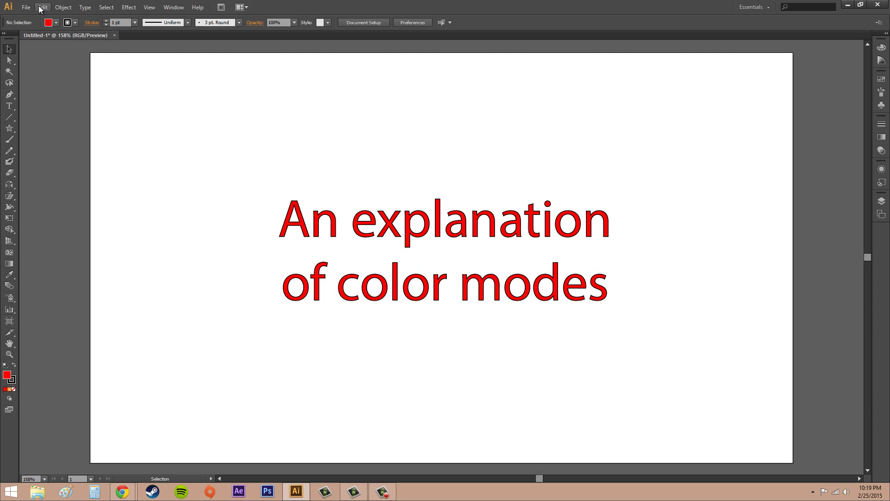
Step: Open Edit > Assign Profile and move the dialog away from the title text
{"action": "left_click", "coordinate": [42, 7]}
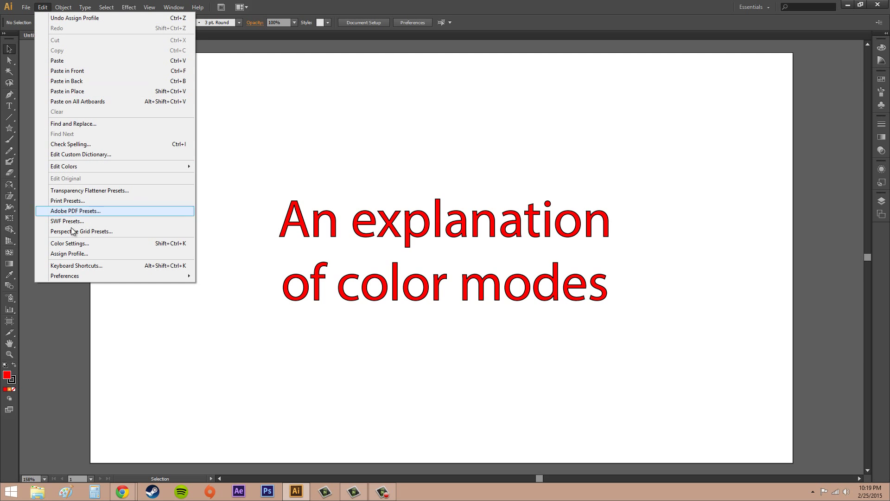
{"action": "left_click", "coordinate": [69, 253]}
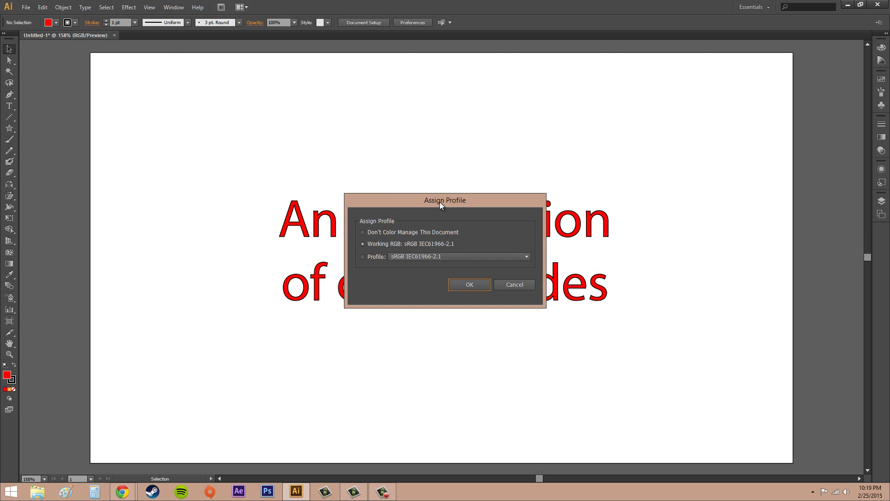
{"action": "left_click_drag", "start_coordinate": [445, 199], "coordinate": [190, 187]}
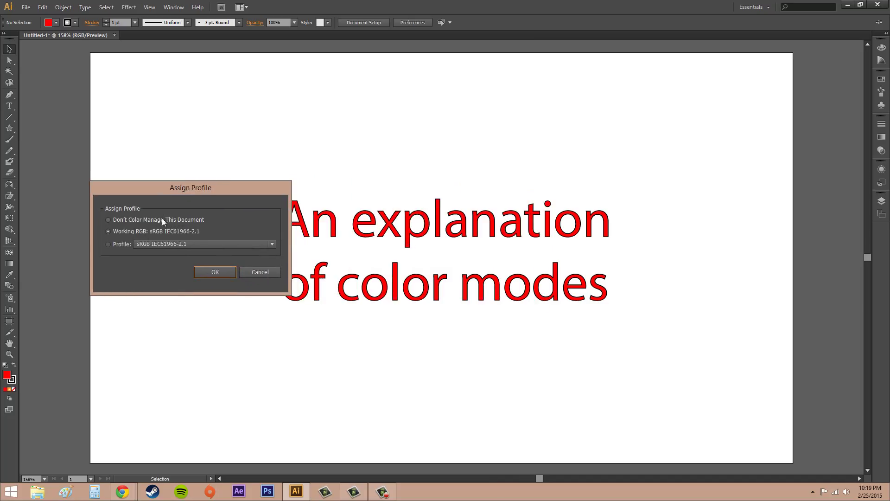
{"action": "left_click_drag", "start_coordinate": [190, 187], "coordinate": [152, 193]}
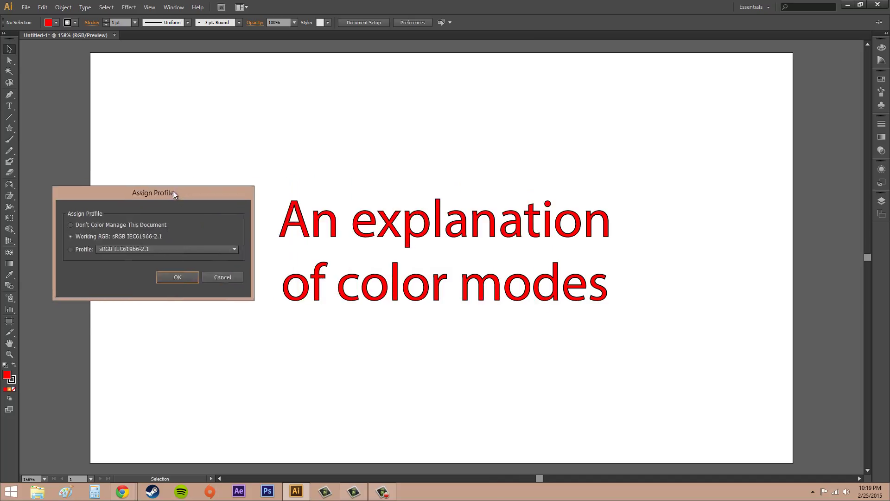
{"action": "left_click_drag", "start_coordinate": [154, 193], "coordinate": [135, 222]}
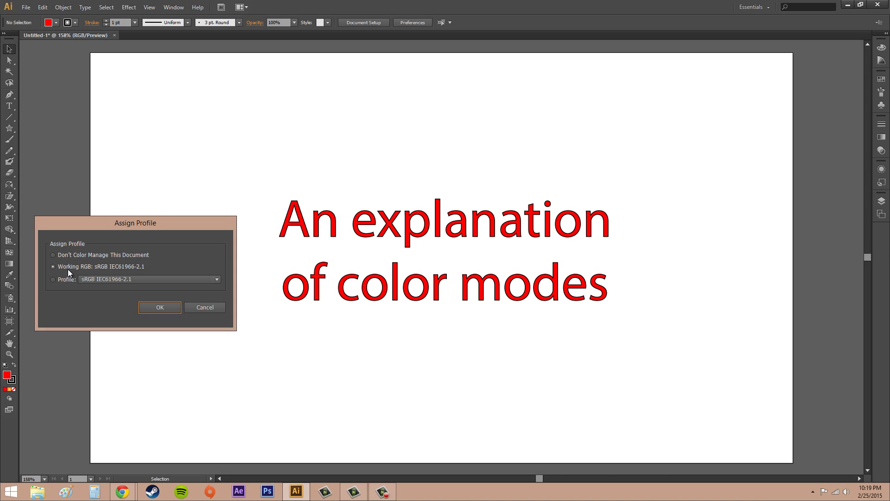
{"action": "mouse_move", "coordinate": [96, 274]}
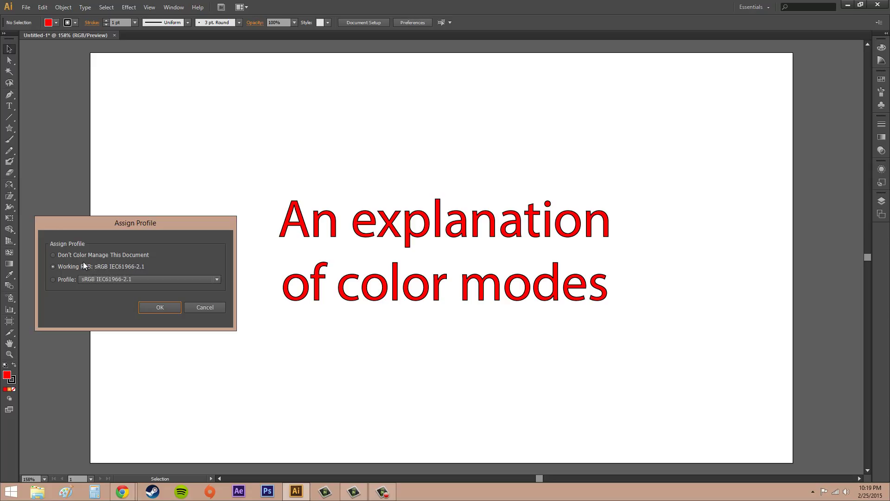
Step: Choose the Profile option and browse RGB profiles, keeping sRGB IEC61966-2.1
{"action": "left_click", "coordinate": [53, 279]}
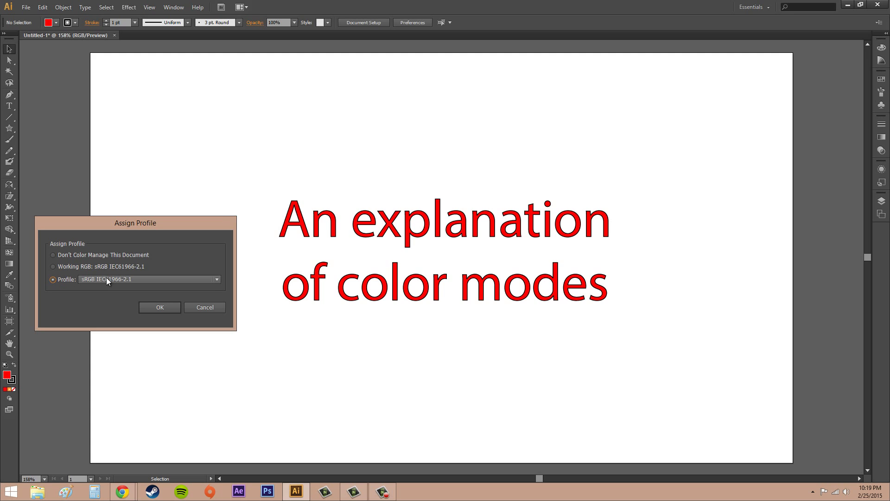
{"action": "left_click", "coordinate": [216, 279]}
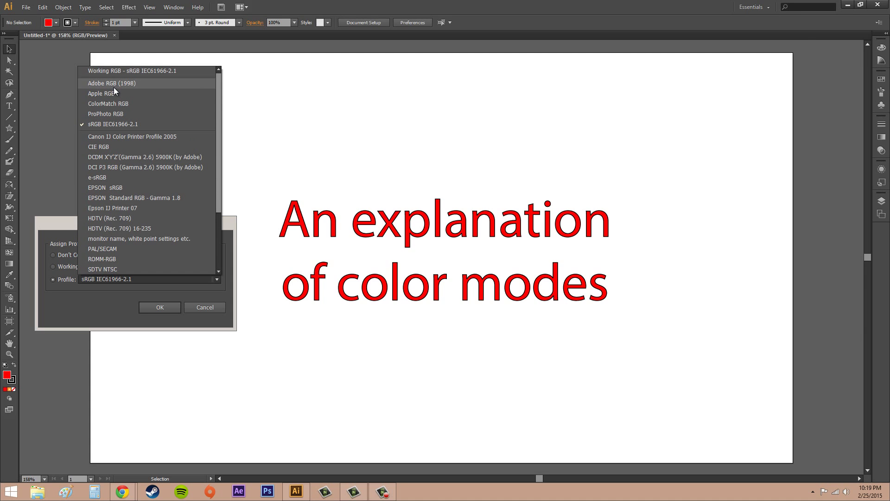
{"action": "mouse_move", "coordinate": [107, 86]}
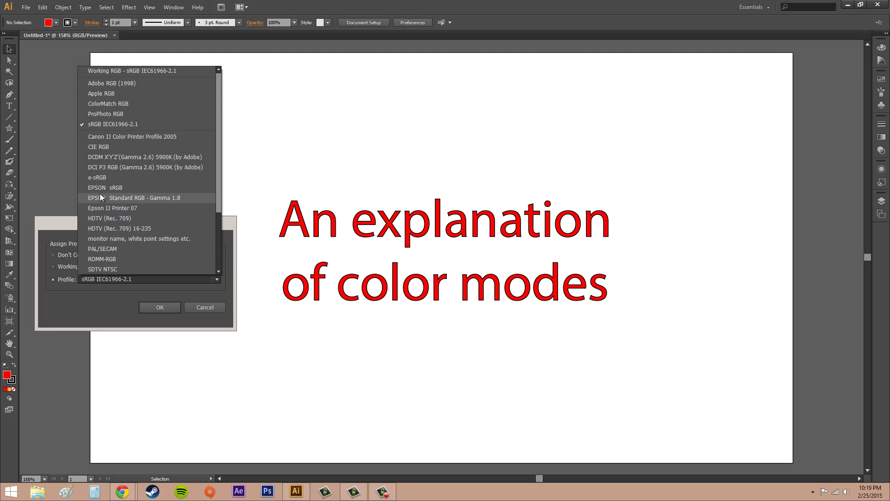
{"action": "mouse_move", "coordinate": [105, 187]}
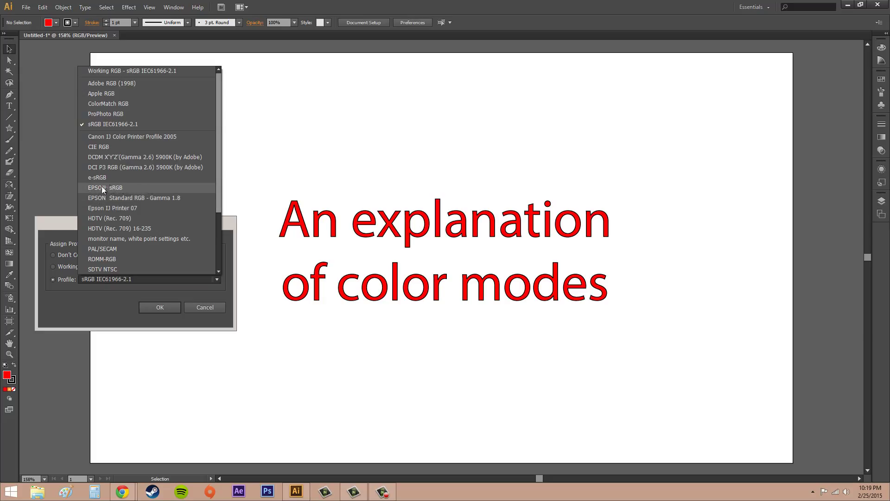
{"action": "mouse_move", "coordinate": [120, 189]}
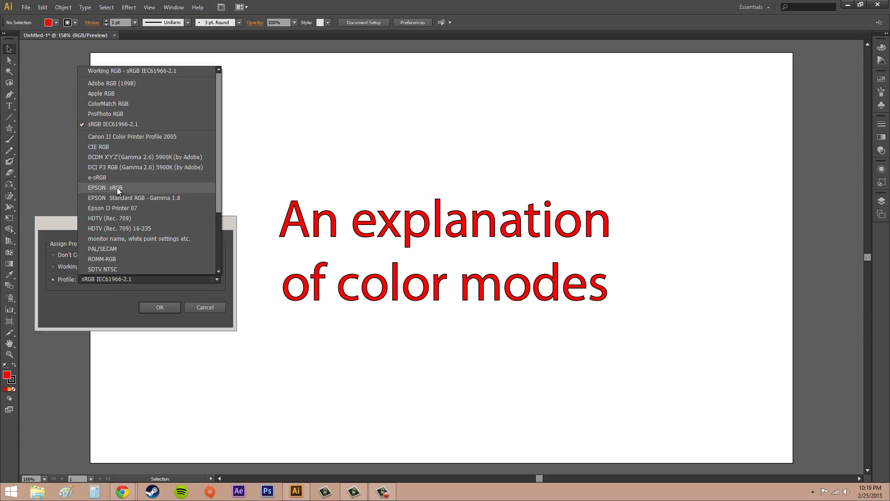
{"action": "mouse_move", "coordinate": [119, 190]}
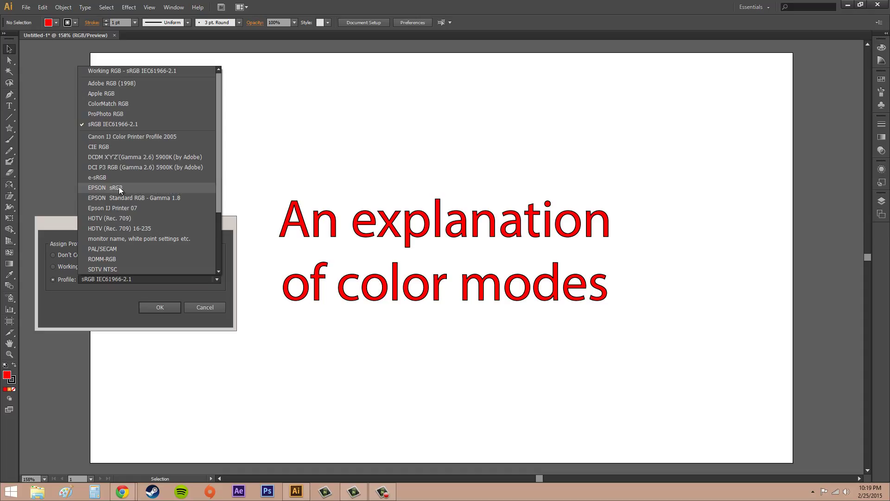
{"action": "mouse_move", "coordinate": [73, 226]}
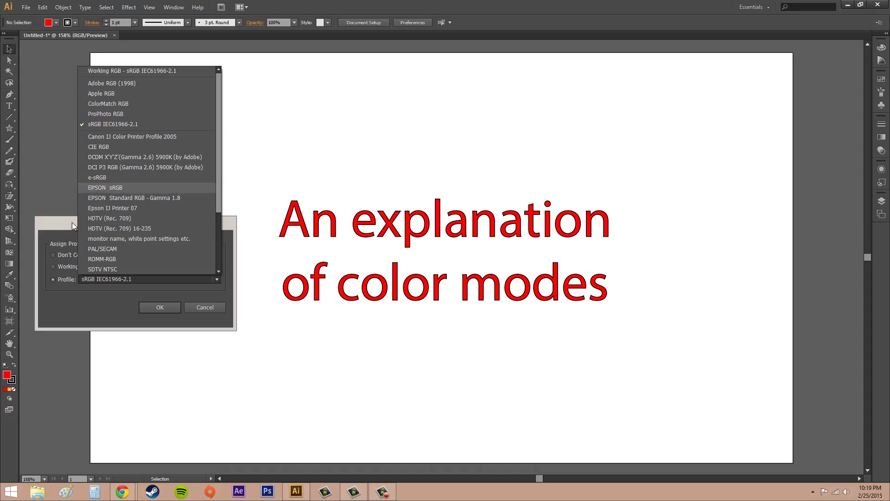
{"action": "left_click", "coordinate": [112, 124]}
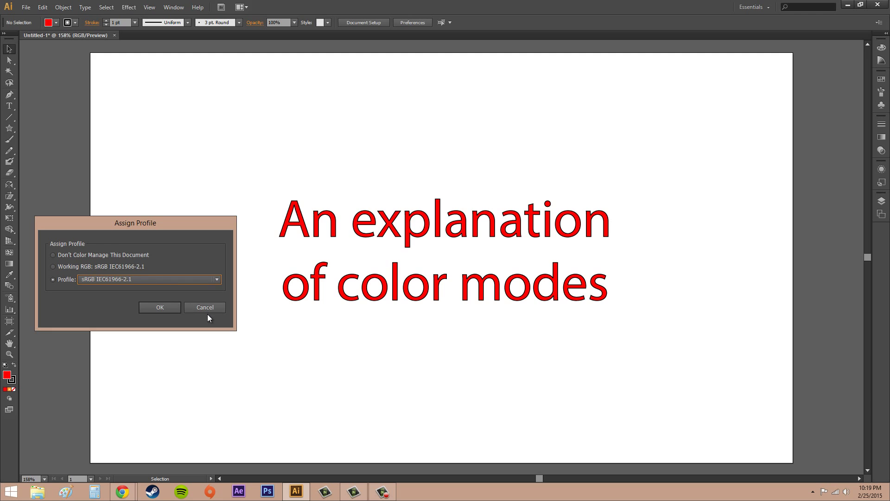
Step: Switch to CMYK, browse Assign Profile's CMYK list, and cancel, keeping U.S. Web Coated (SWOP) v2
{"action": "left_click", "coordinate": [26, 7]}
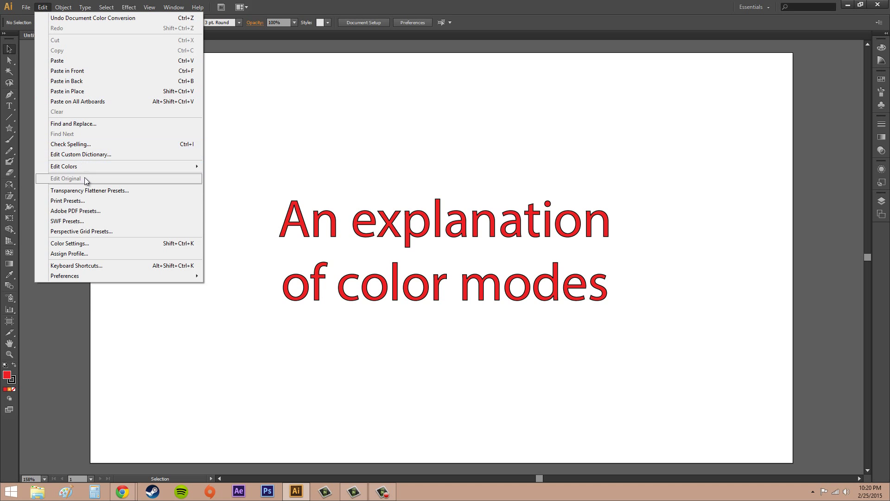
{"action": "mouse_move", "coordinate": [78, 253]}
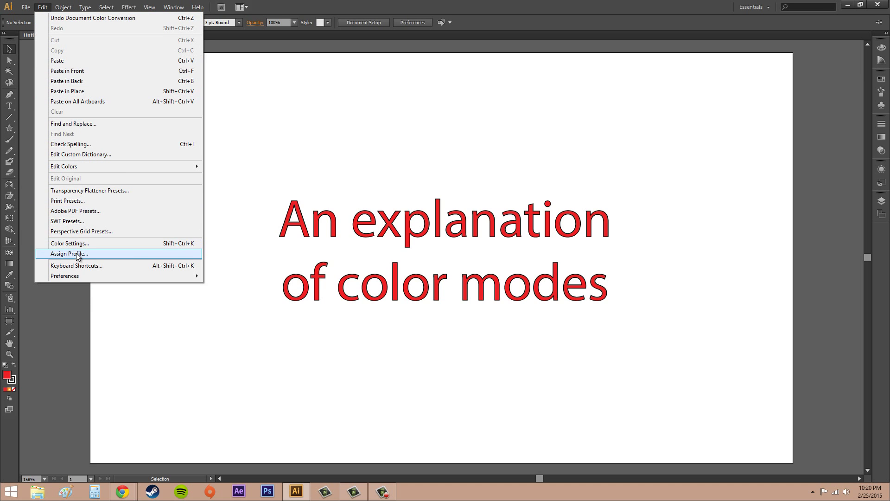
{"action": "left_click", "coordinate": [69, 253]}
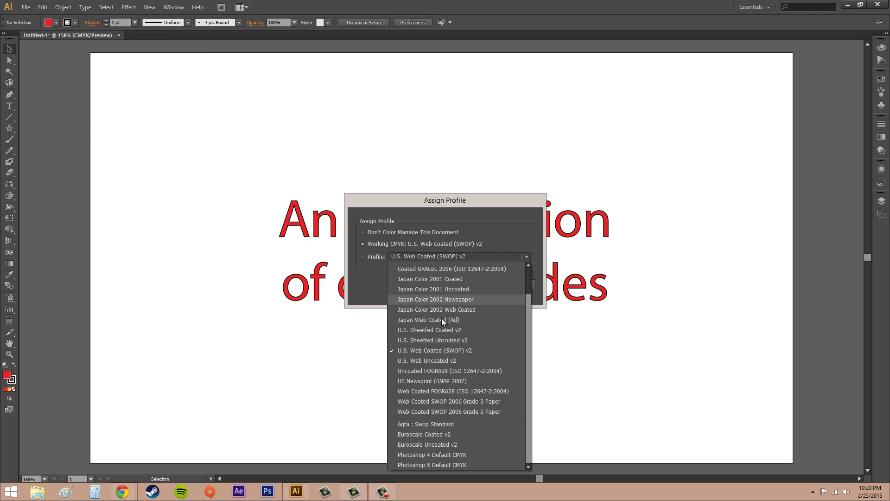
{"action": "mouse_move", "coordinate": [435, 330]}
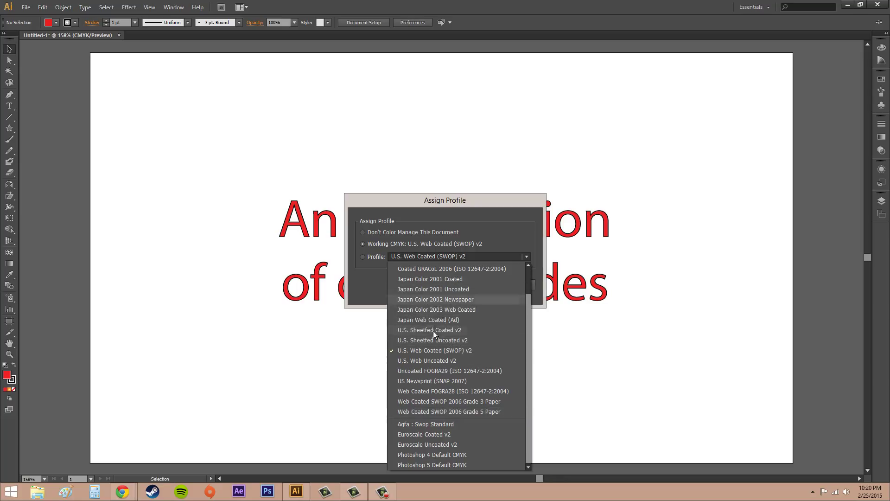
{"action": "mouse_move", "coordinate": [372, 262]}
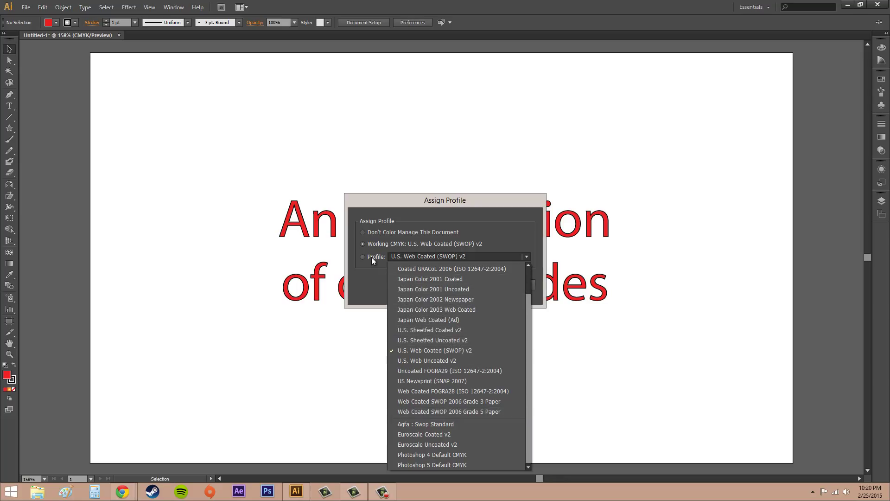
{"action": "mouse_move", "coordinate": [353, 328]}
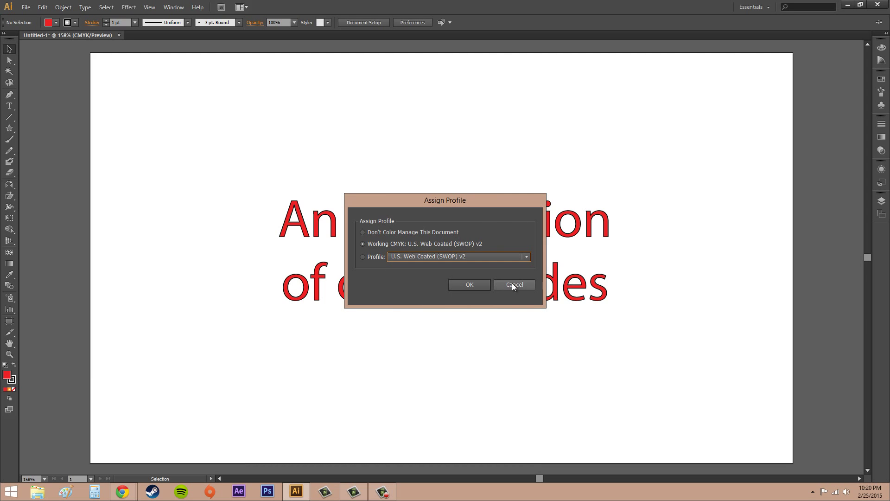
{"action": "left_click", "coordinate": [525, 256]}
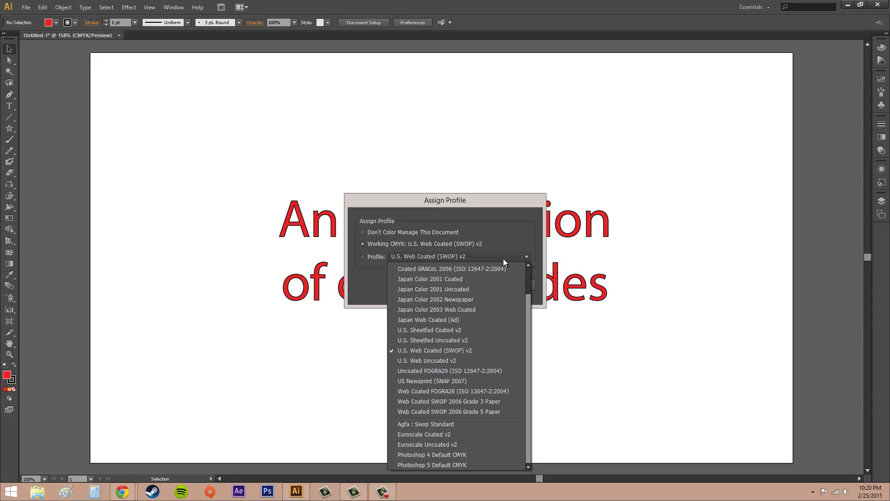
{"action": "mouse_move", "coordinate": [446, 340]}
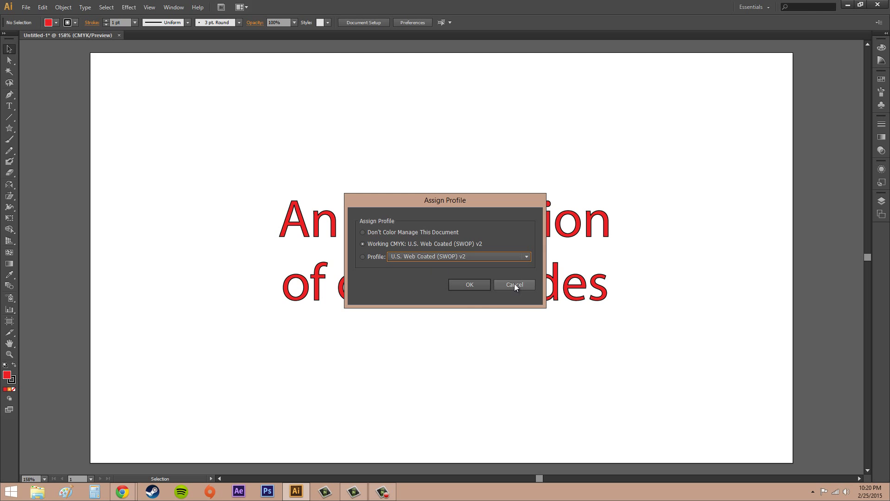
{"action": "left_click", "coordinate": [513, 284]}
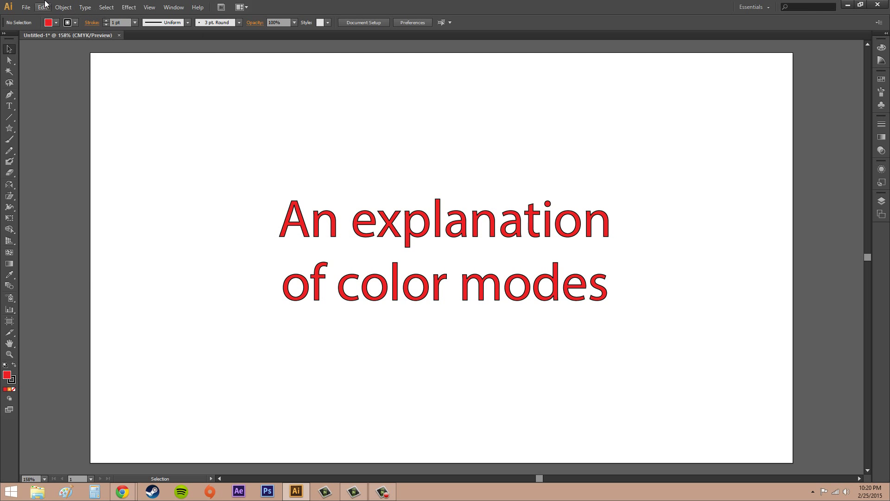
Step: Go through the Edit and File menus to switch the document back to RGB mode
{"action": "left_click", "coordinate": [42, 7]}
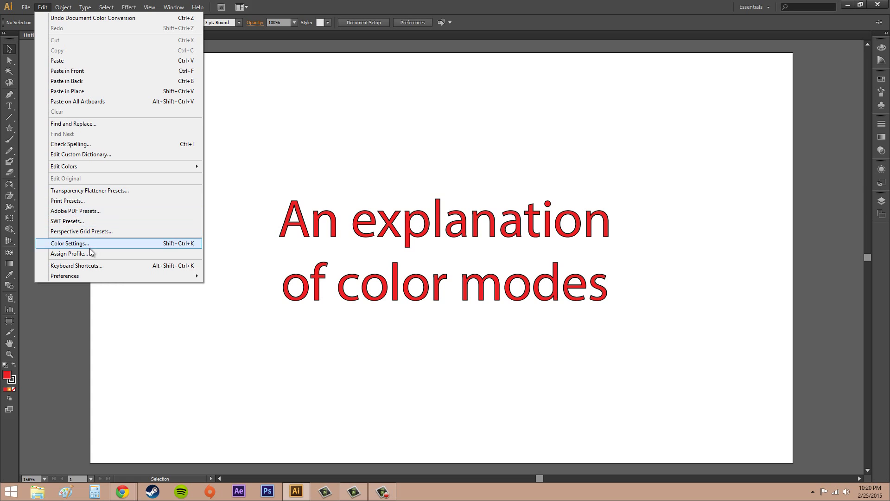
{"action": "left_click", "coordinate": [26, 7]}
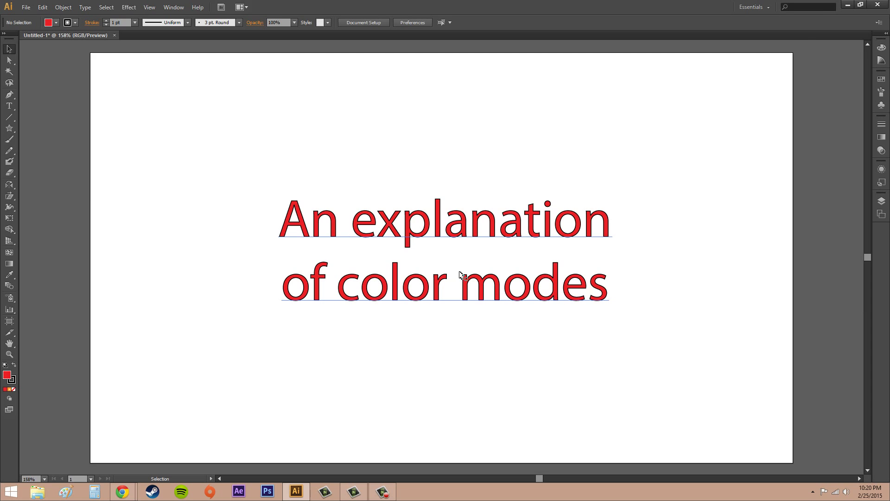
{"action": "mouse_move", "coordinate": [443, 233]}
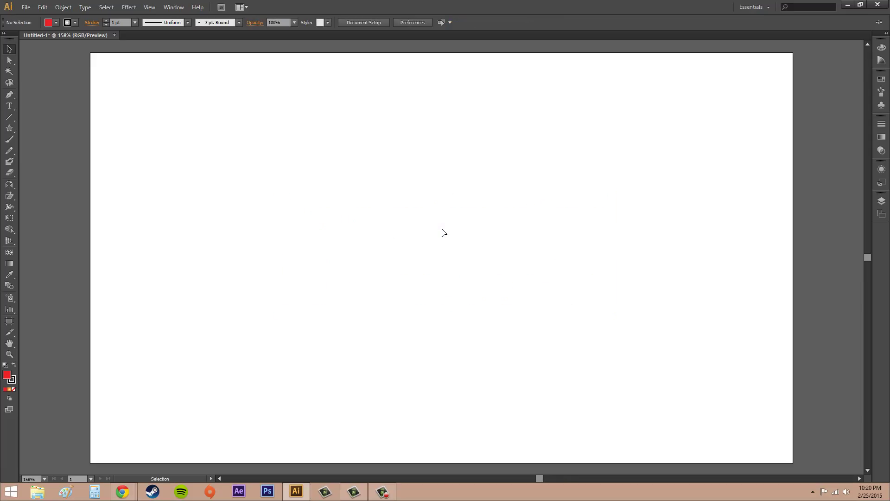
{"action": "mouse_move", "coordinate": [445, 232]}
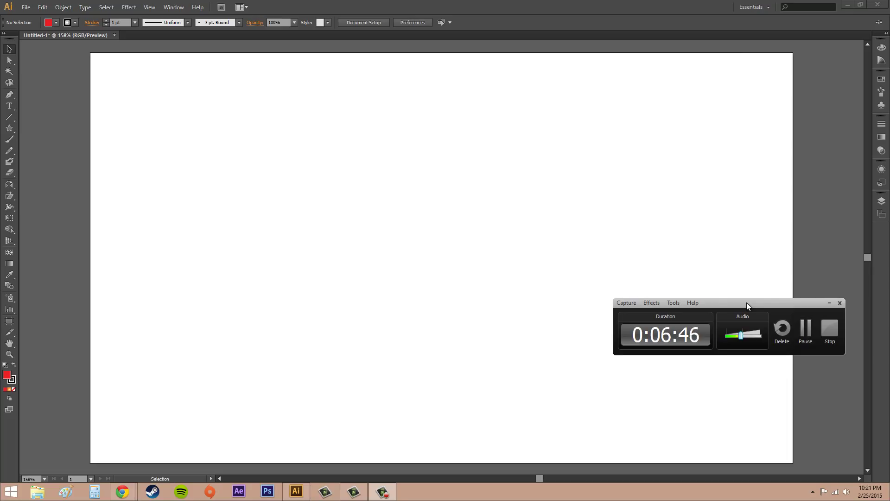
{"action": "mouse_move", "coordinate": [720, 306]}
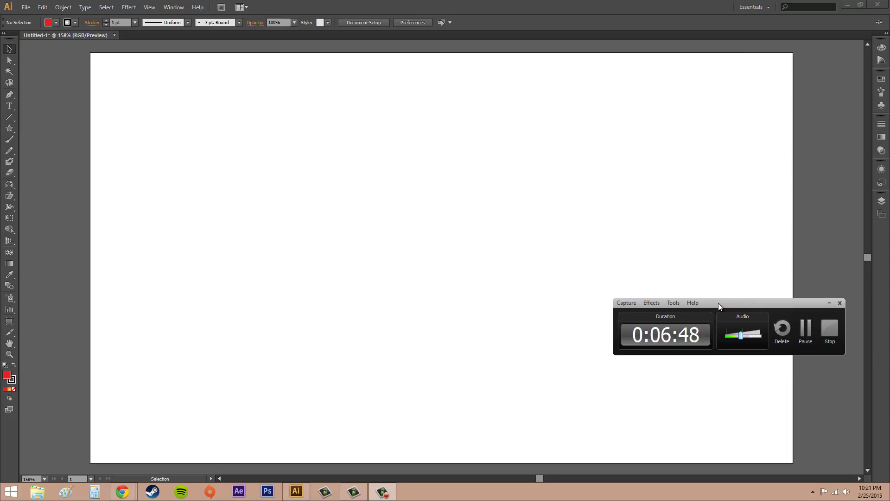